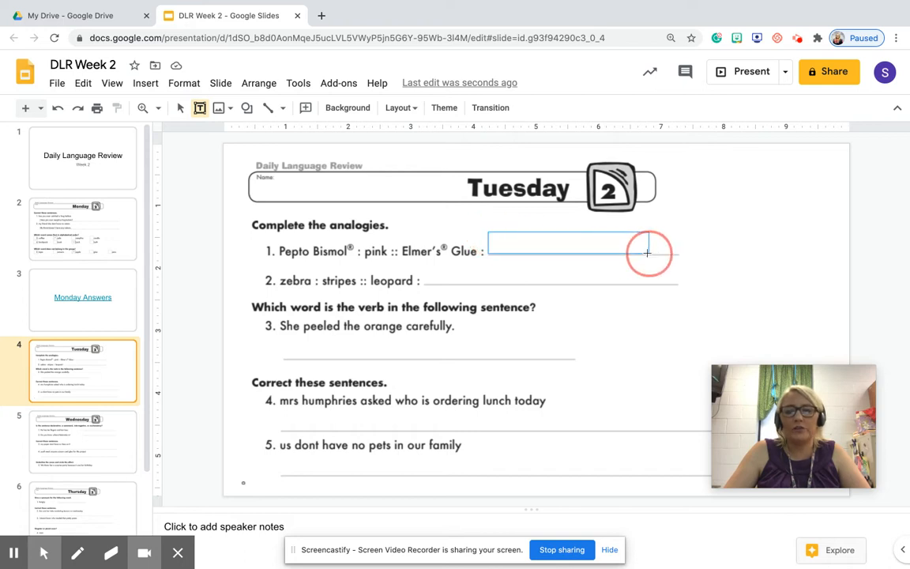
- Add a text box after "Elmer's Glue :" reading "white"
click(568, 251)
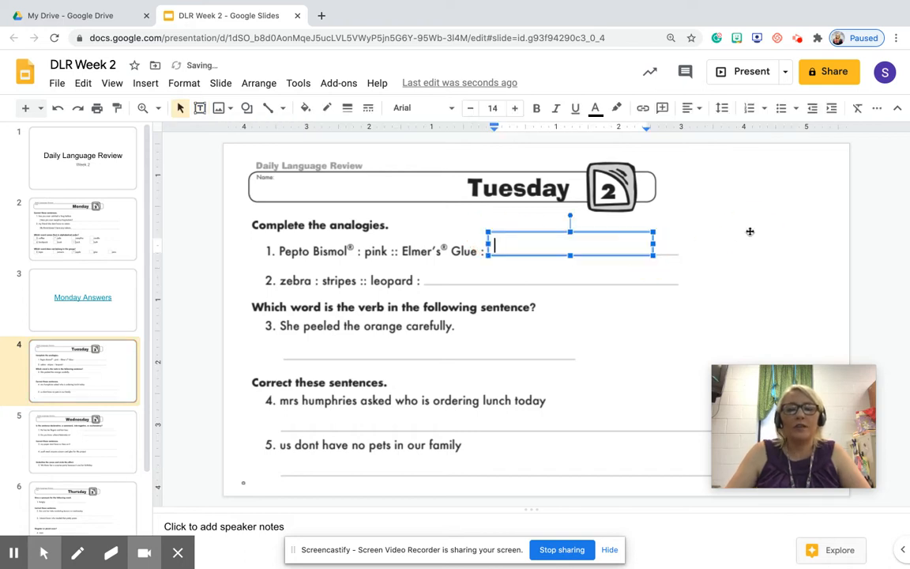
mouse_move(387, 237)
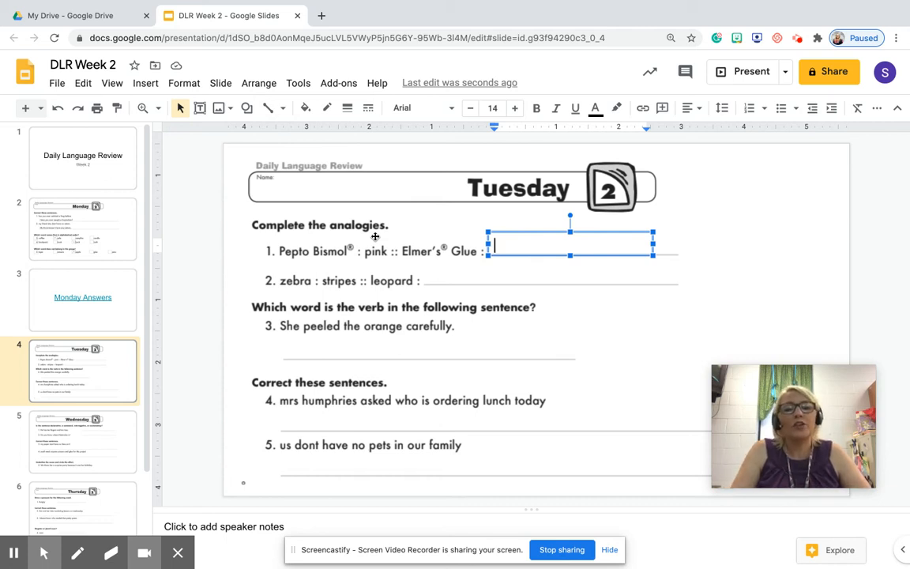
mouse_move(297, 268)
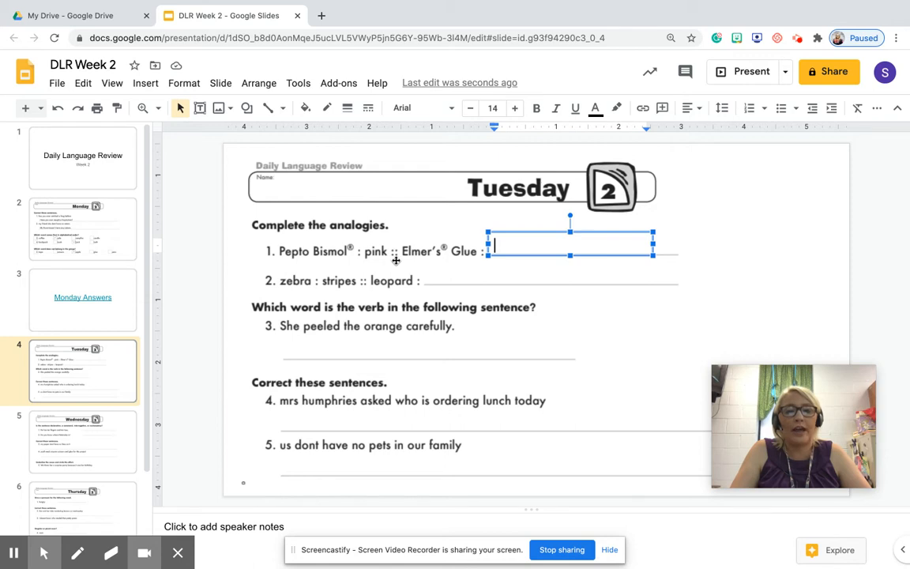
mouse_move(354, 270)
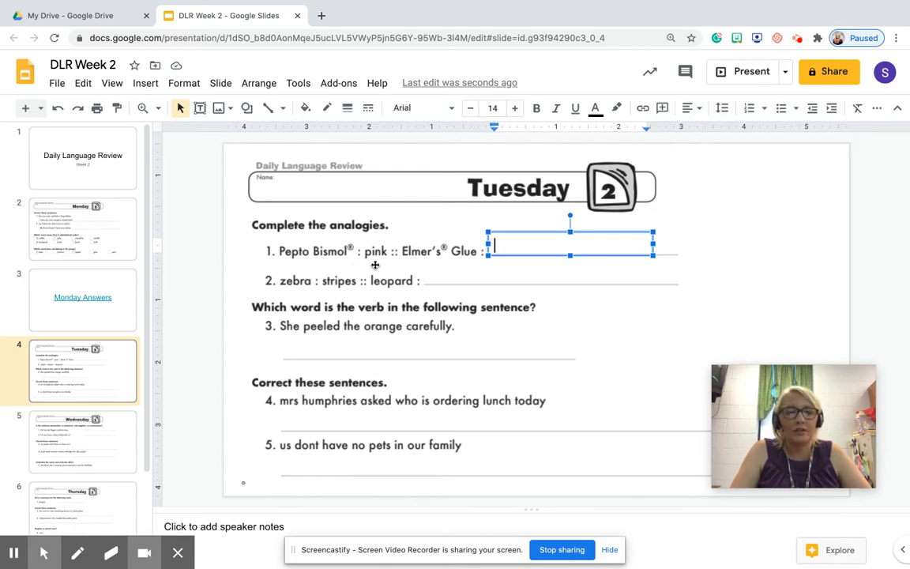
mouse_move(464, 266)
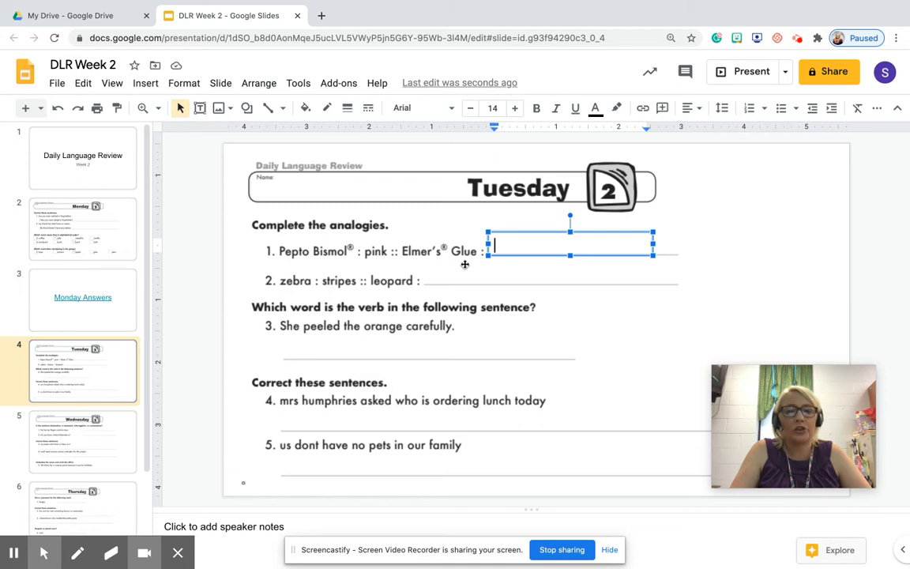
mouse_move(310, 266)
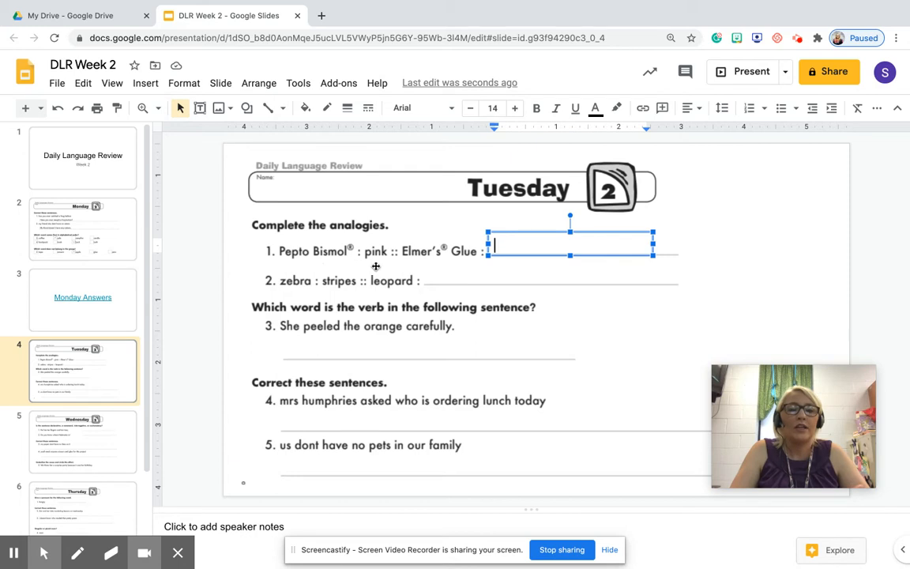
mouse_move(446, 268)
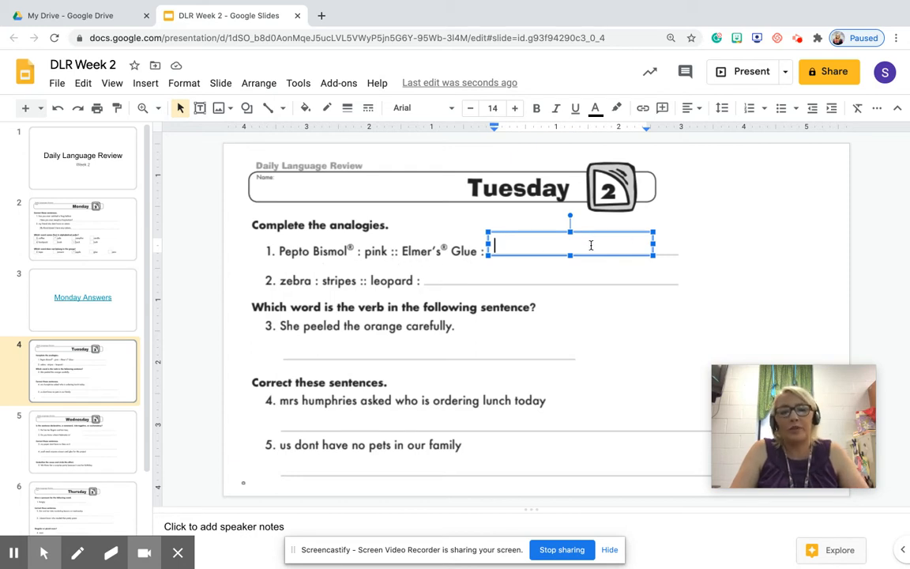
text(white)
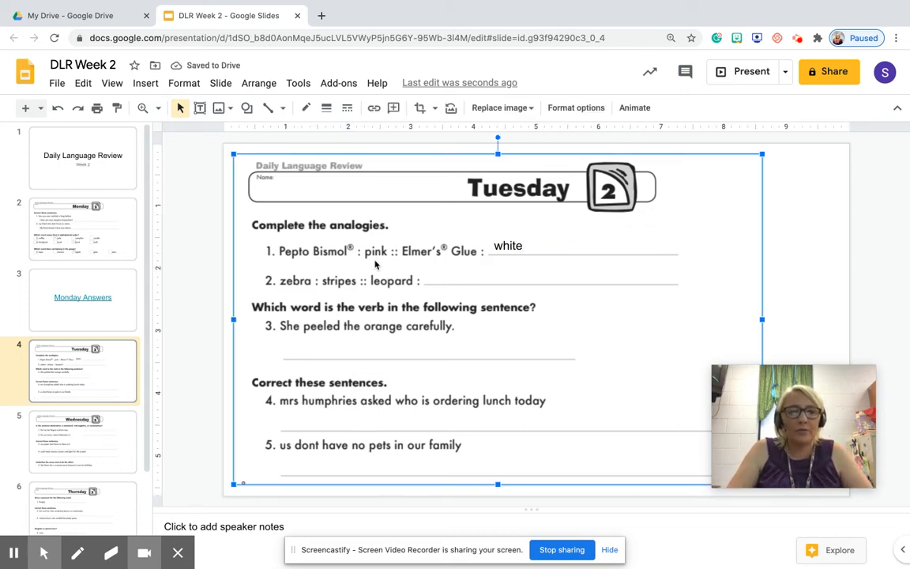
mouse_move(398, 261)
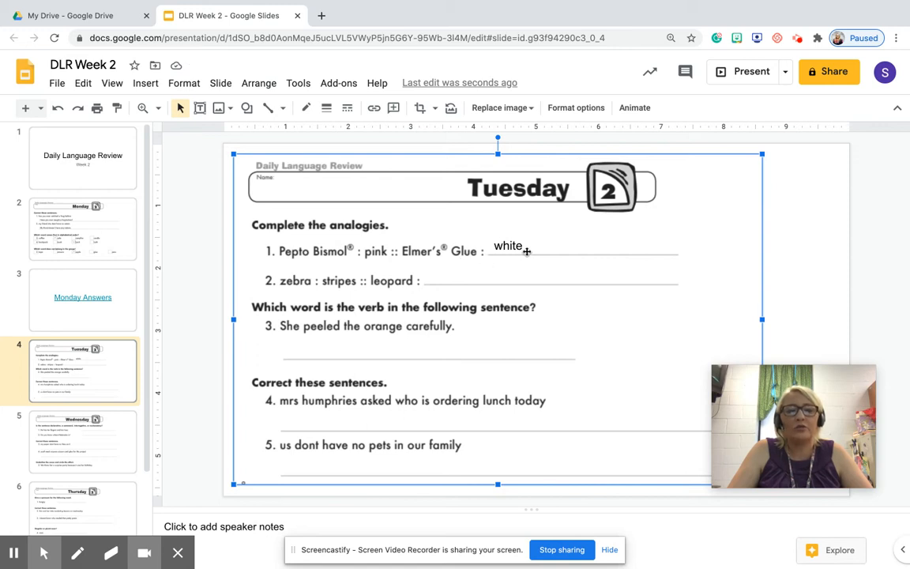
- Add a text box after "leopard :" reading "spots"
click(199, 107)
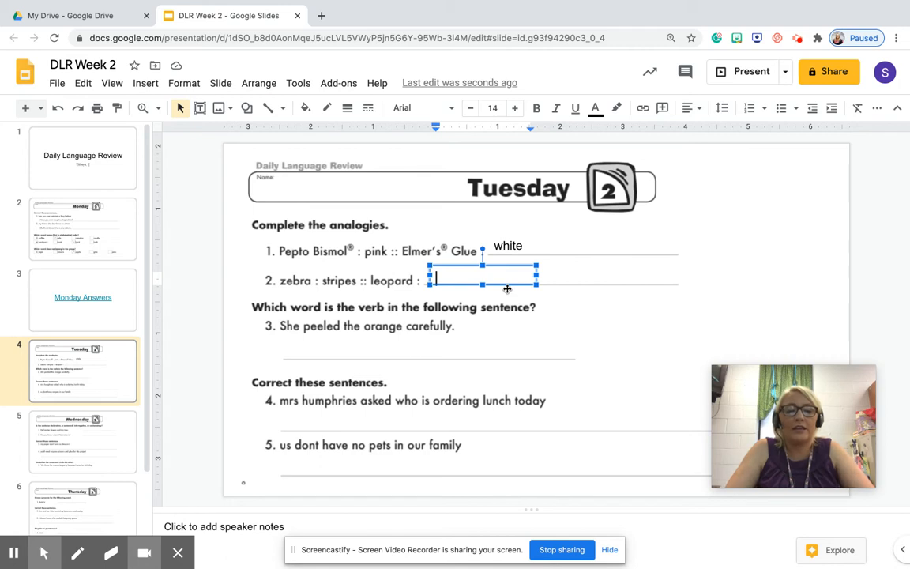
text(spots)
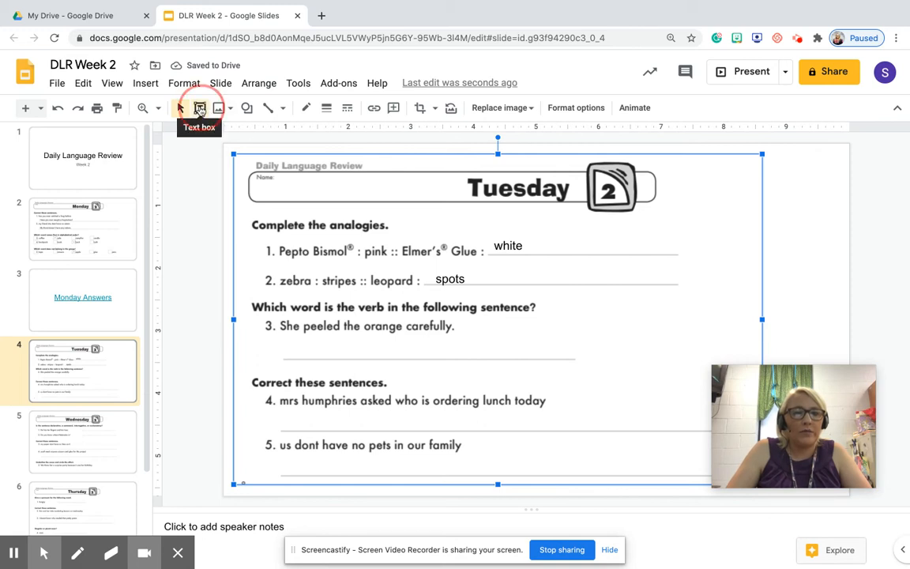
click(199, 108)
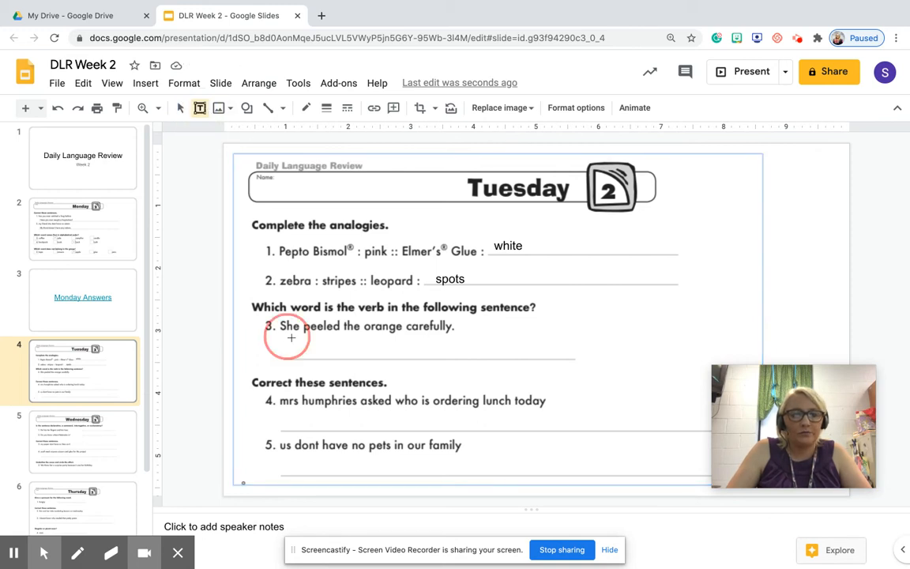
- Add a text box under sentence 3 reading "peeled", and place an empty box under sentence 4
click(368, 347)
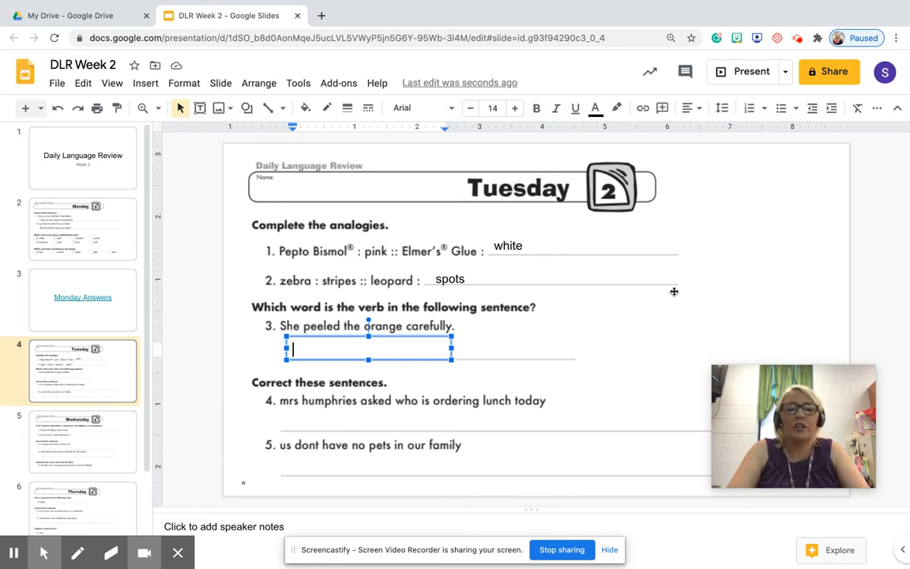
text(peeled)
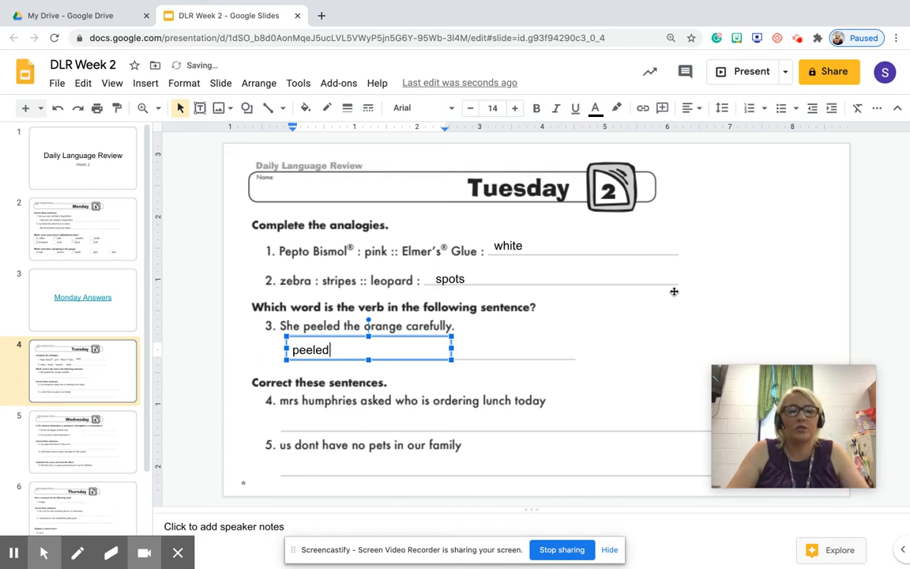
click(673, 292)
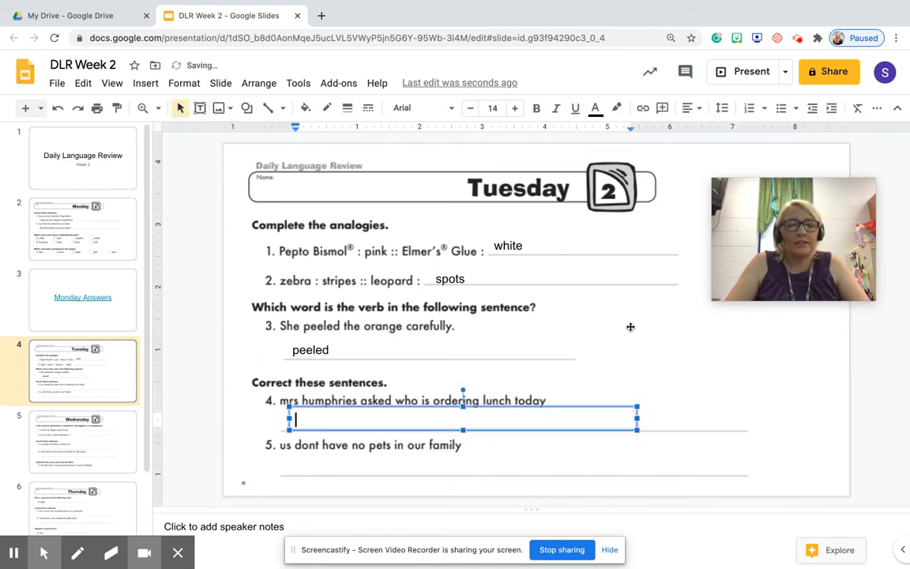
- Type the correction: Mrs. Humphries asked, "Who is ordering lunch today?"
text(Mrs.)
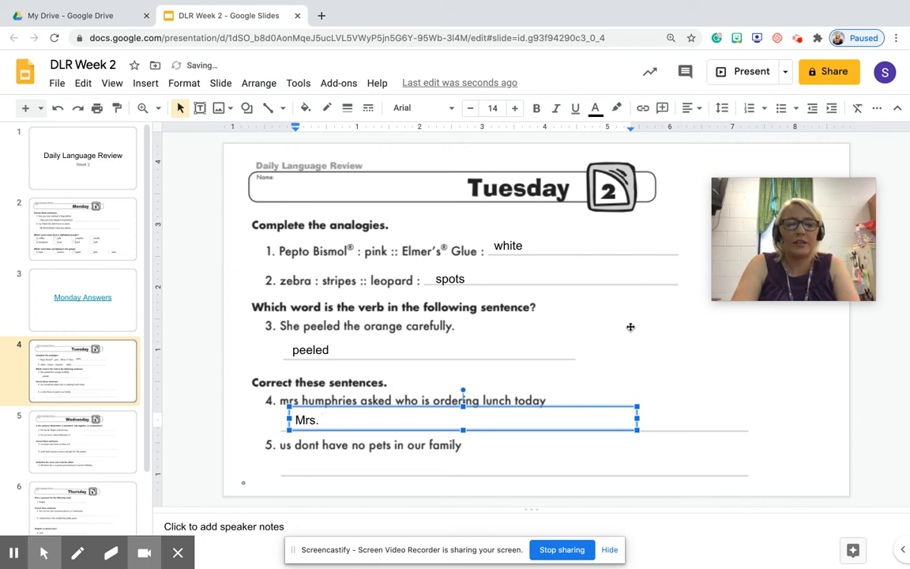
text(Hu)
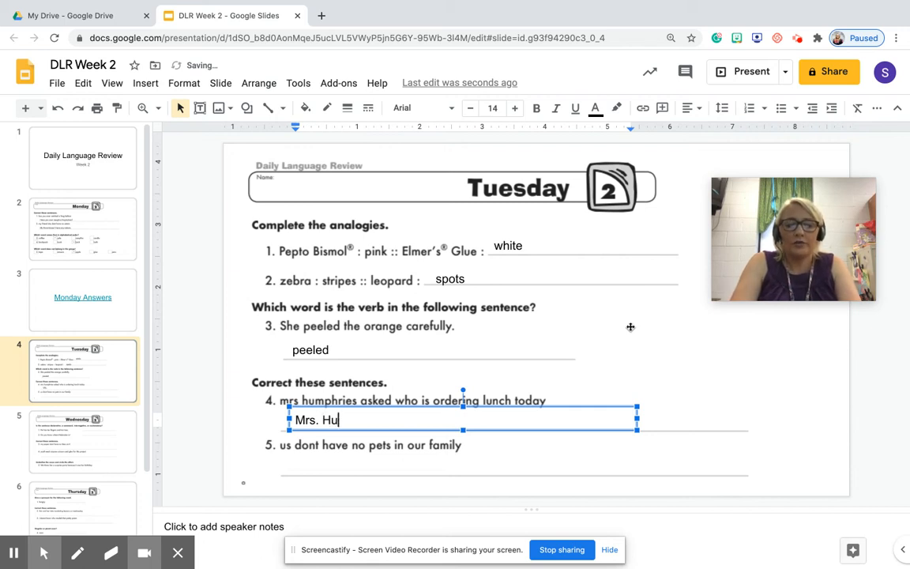
text(mpr)
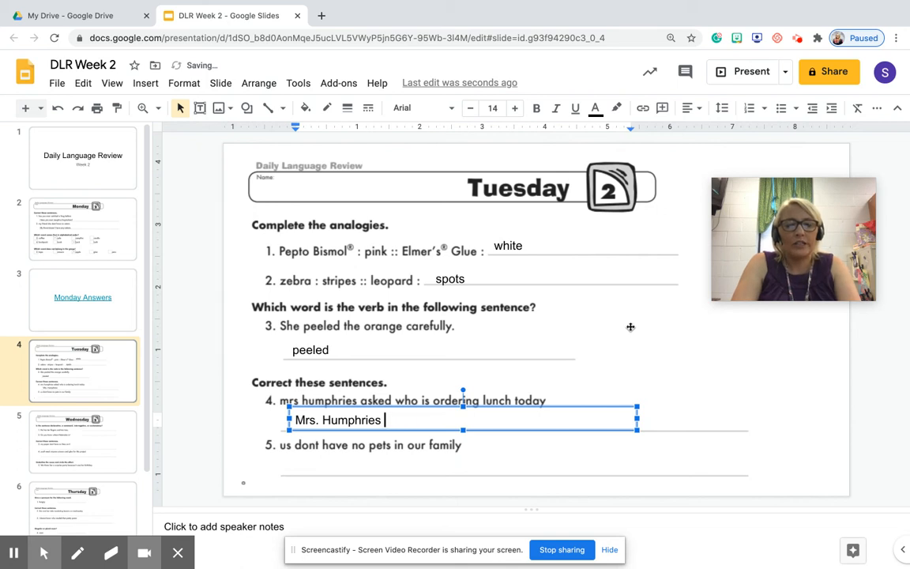
text(asked, “Who is)
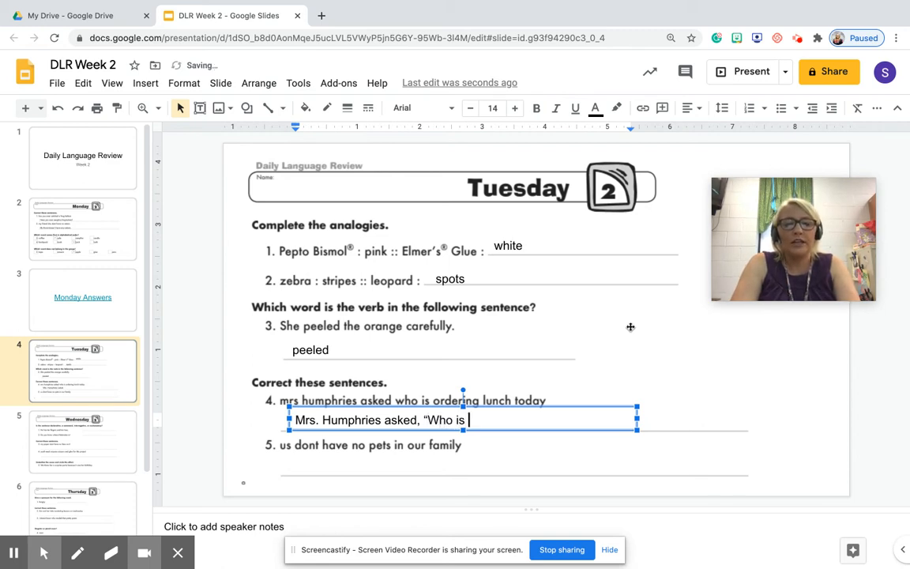
text(ordering lunch)
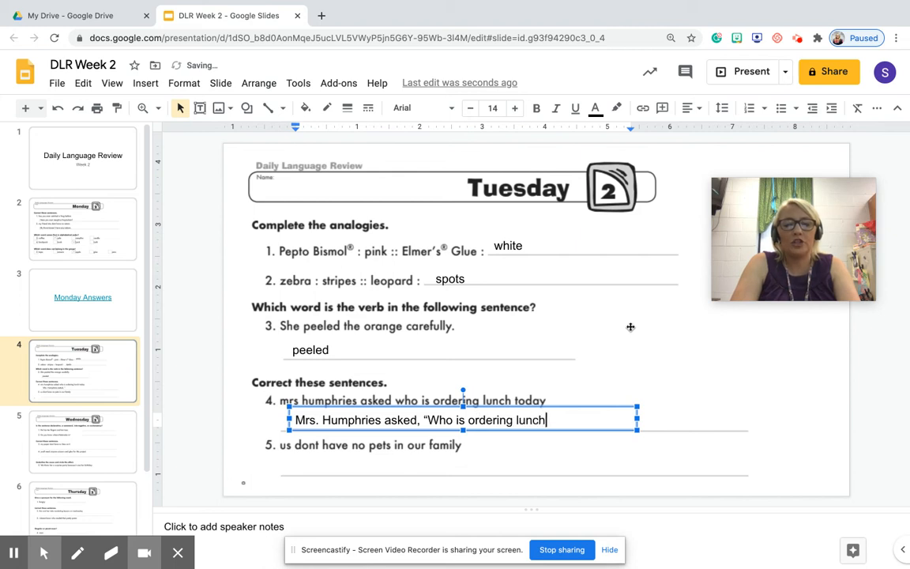
text(today?”)
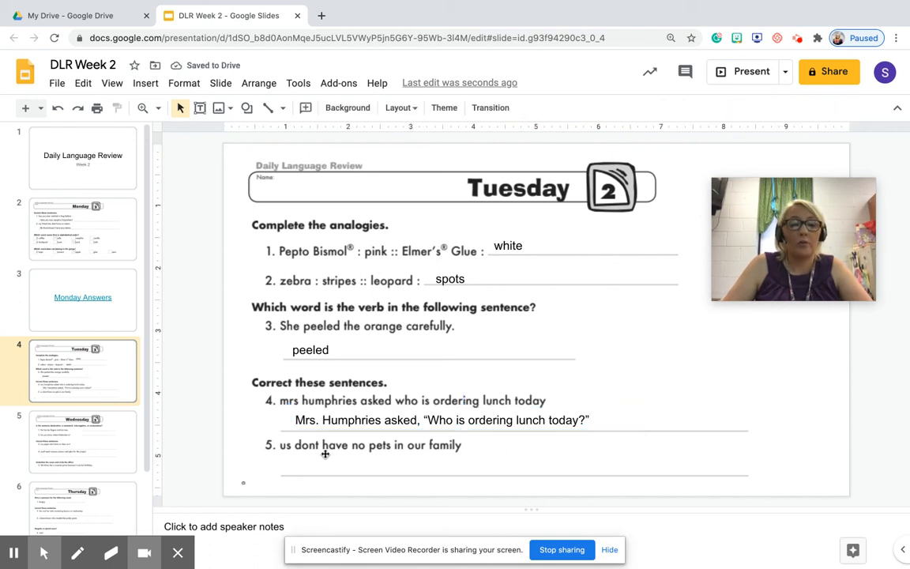
mouse_move(392, 436)
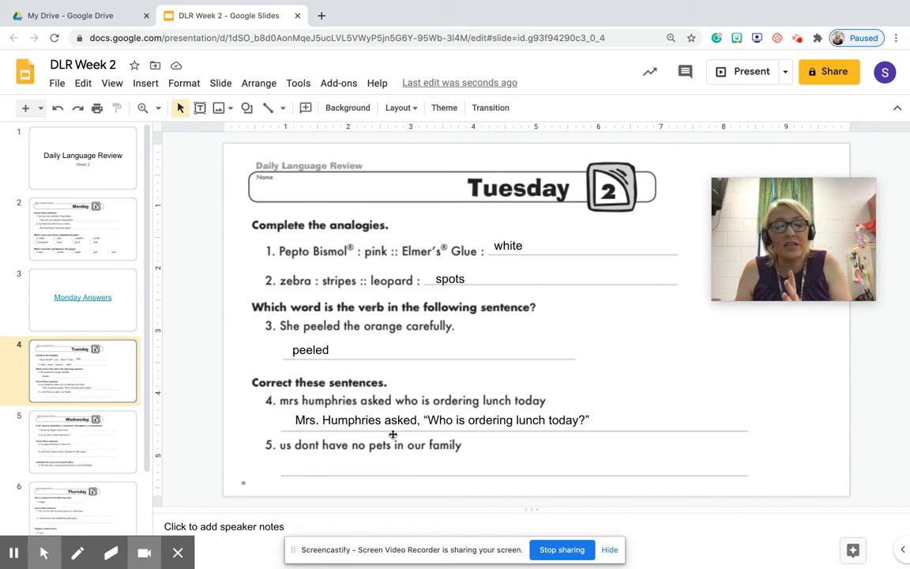
mouse_move(423, 433)
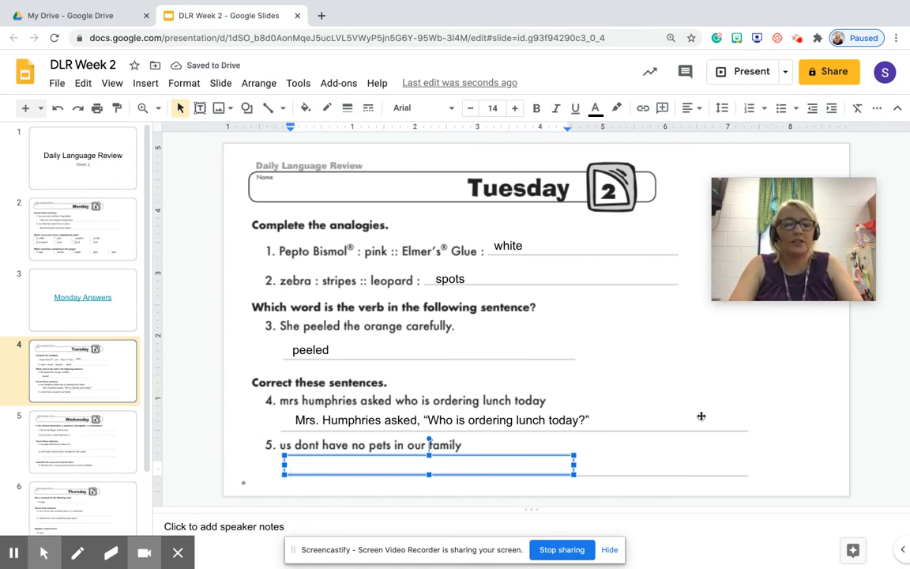
- Type the correction "We do not have any pets on our family." under sentence 5
text(We do not have any)
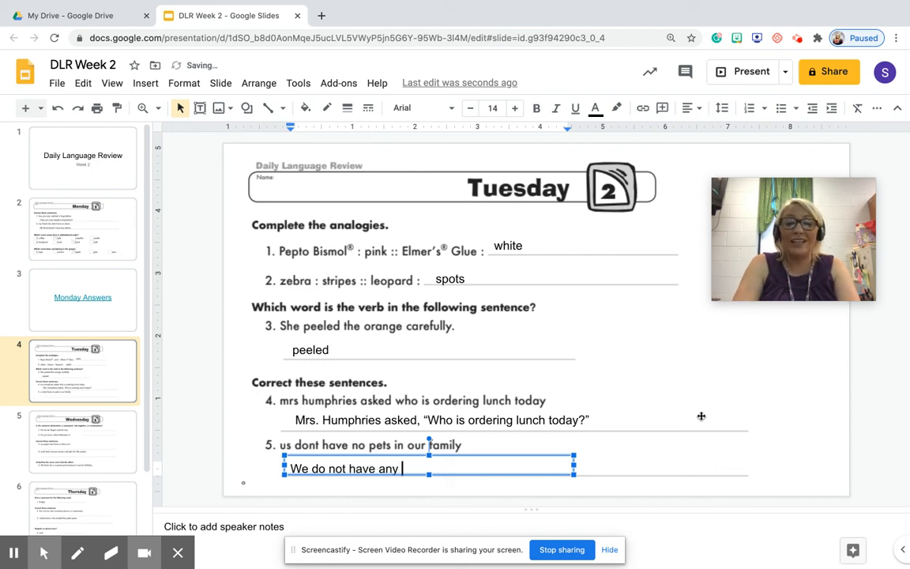
text(pets on our)
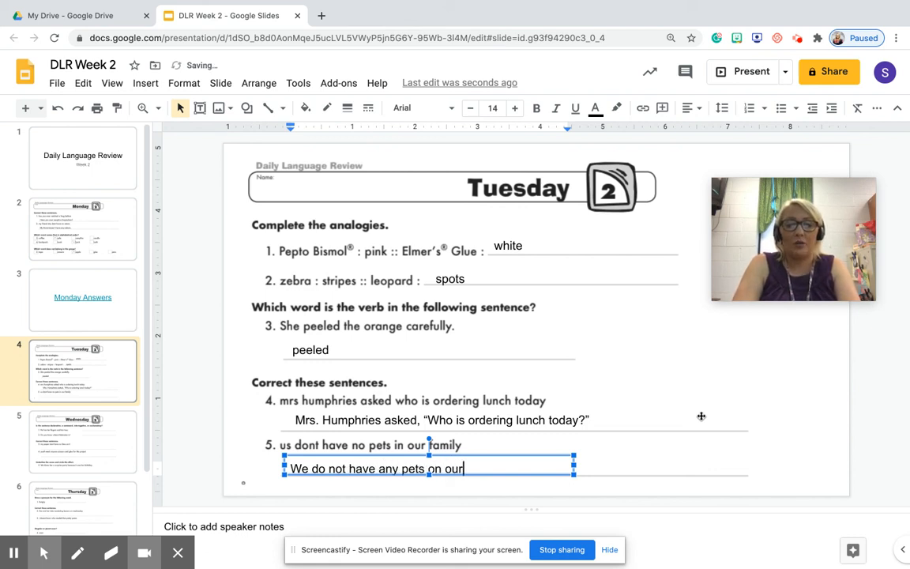
text(family.)
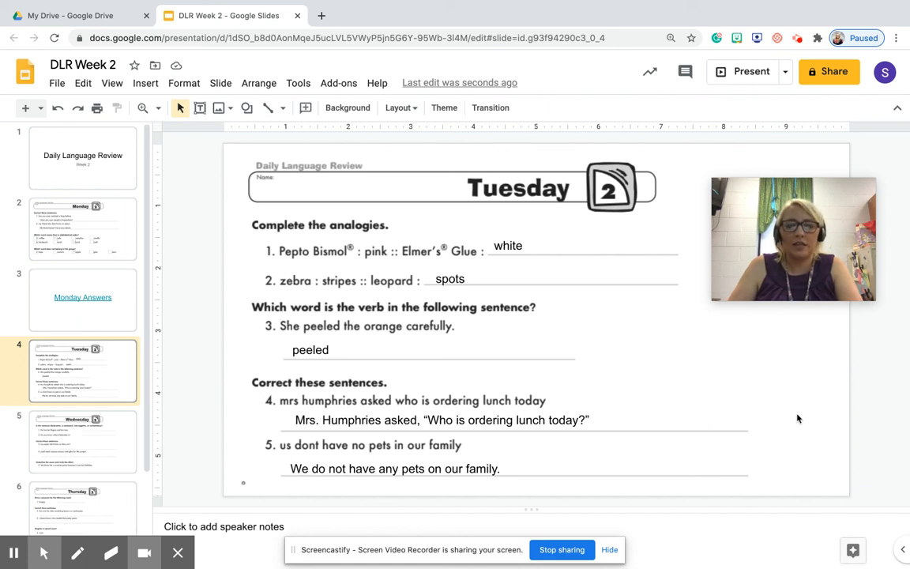
mouse_move(562, 550)
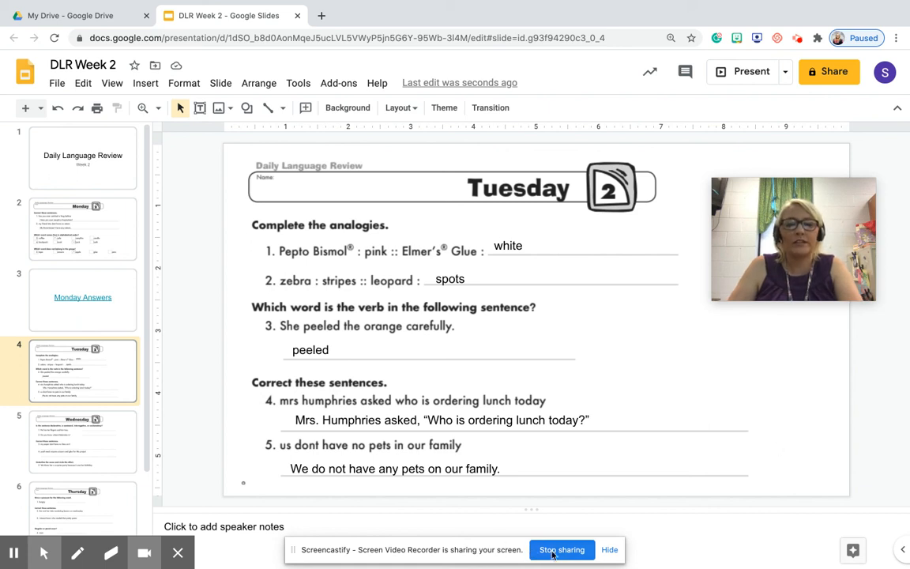